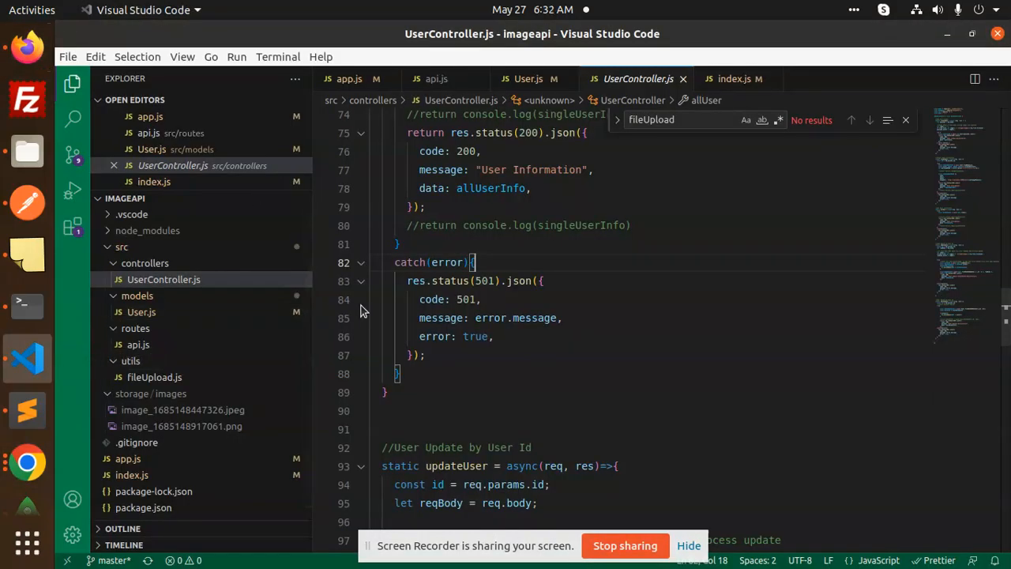
mouse_move(209, 303)
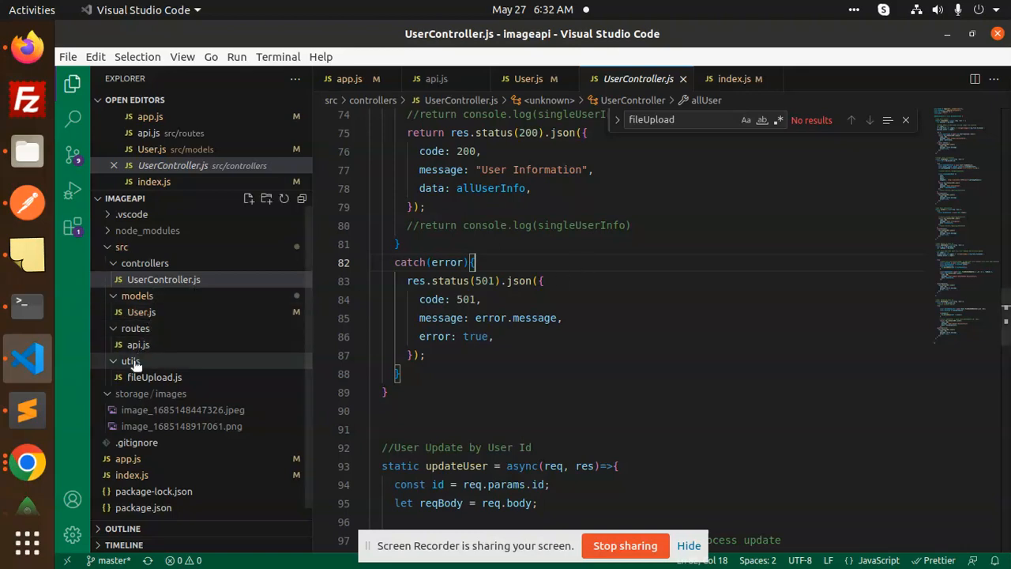
Step: Collapse the utils folder in the Explorer to reach the routes file api.js
click(138, 345)
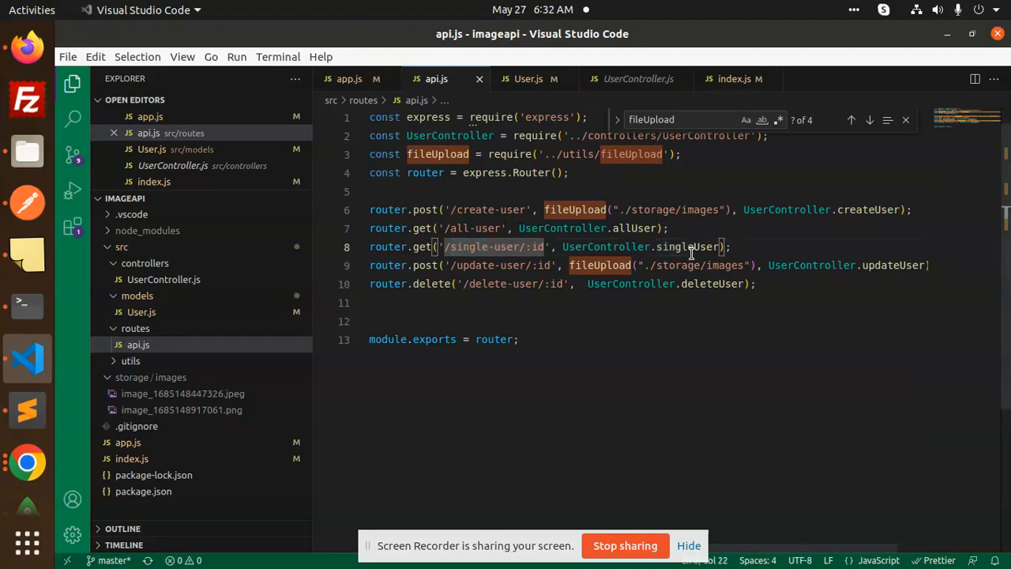
Step: Open UserController.js and scroll down to the singleUser function that builds the image URL
click(637, 78)
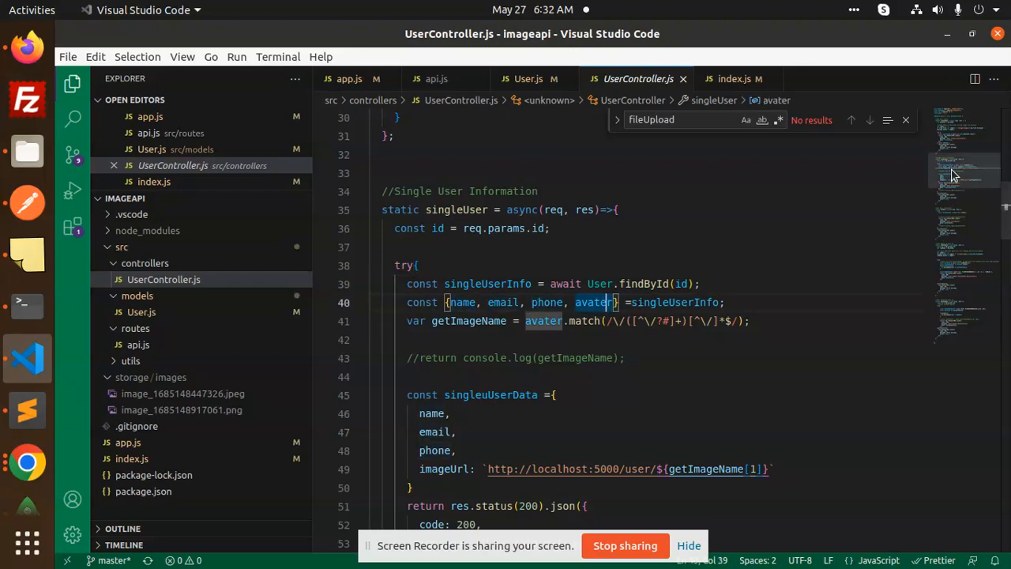
scroll(down, 3)
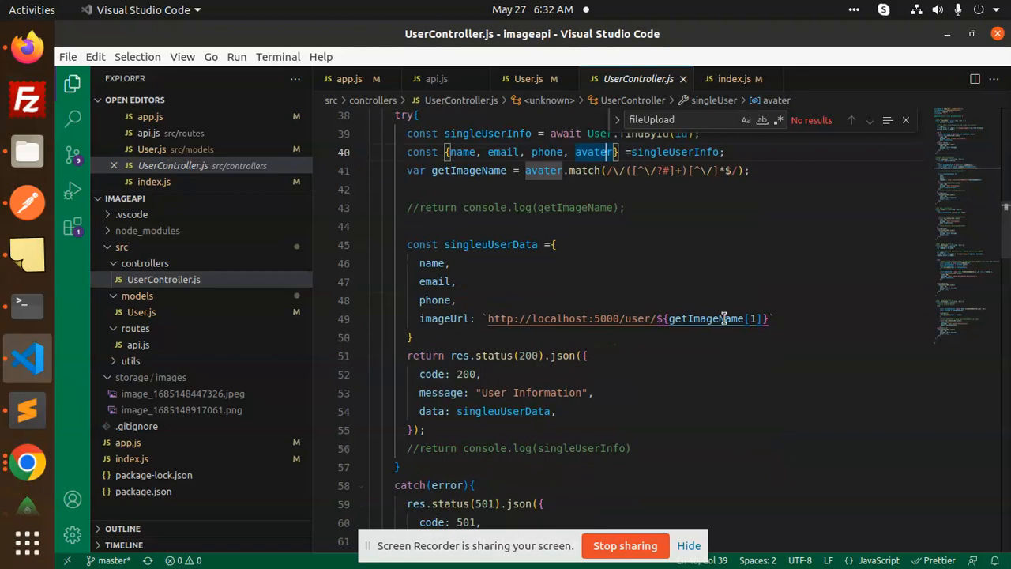
mouse_move(728, 350)
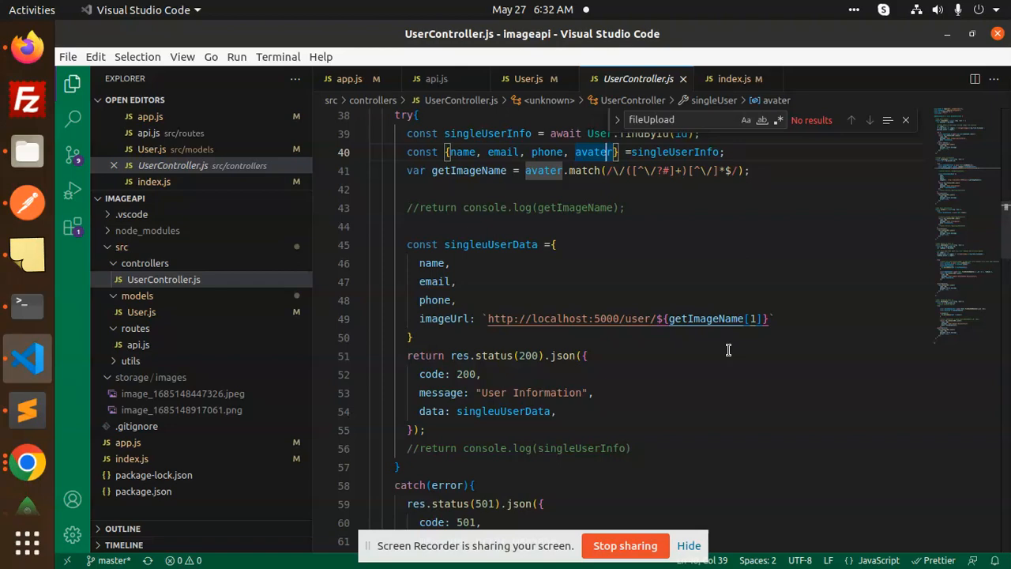
mouse_move(506, 308)
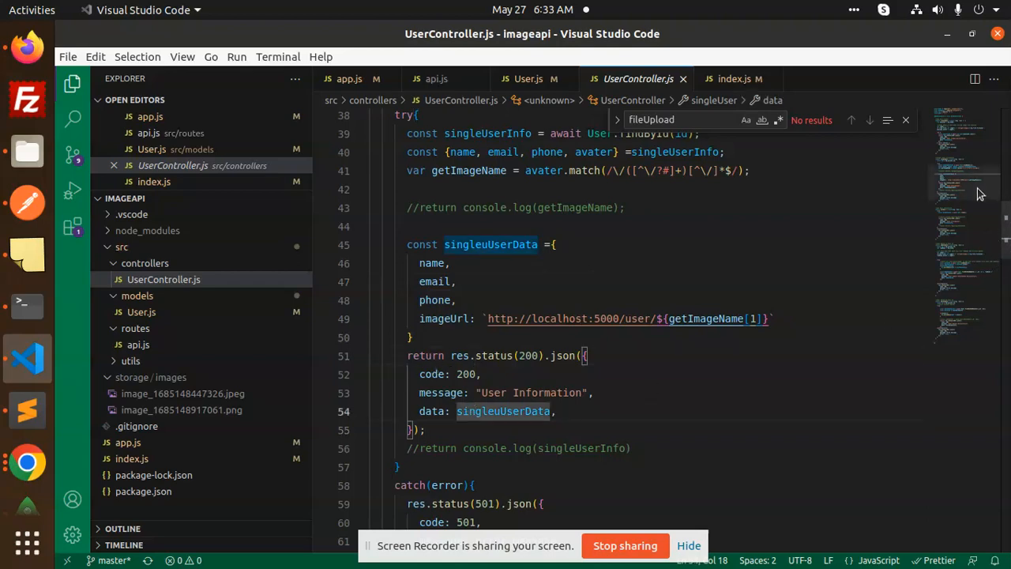
scroll(down, 3)
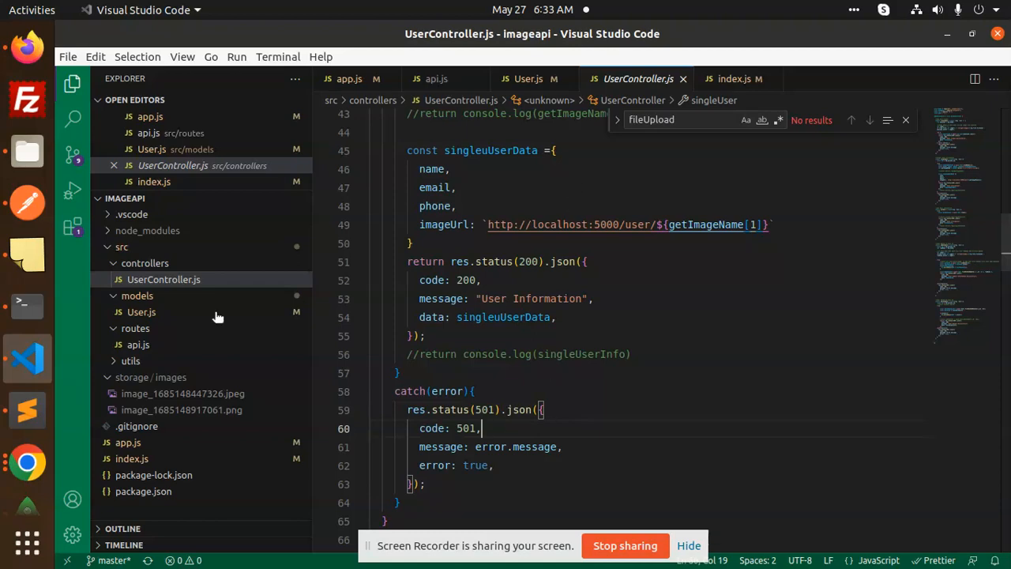
mouse_move(28, 203)
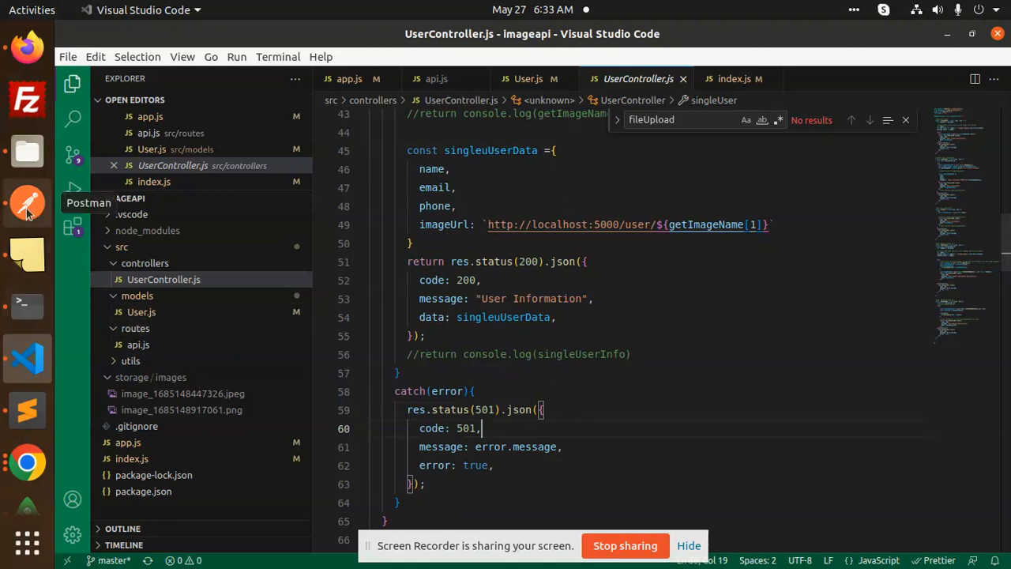
Step: In Postman, set the request URL to /single-user/6471531fea43c678279761a8 using the first user's id
click(27, 204)
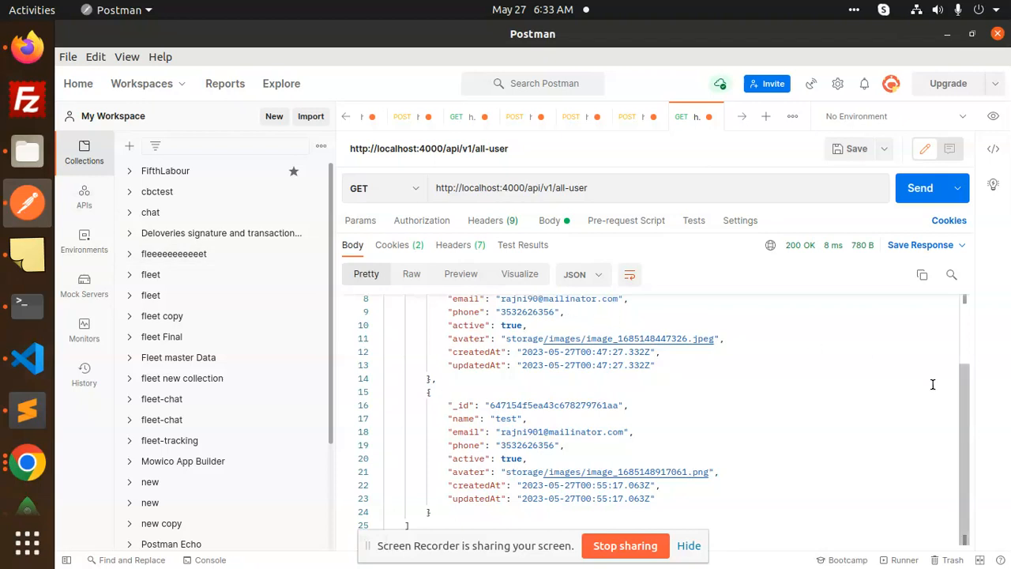
scroll(up, 3)
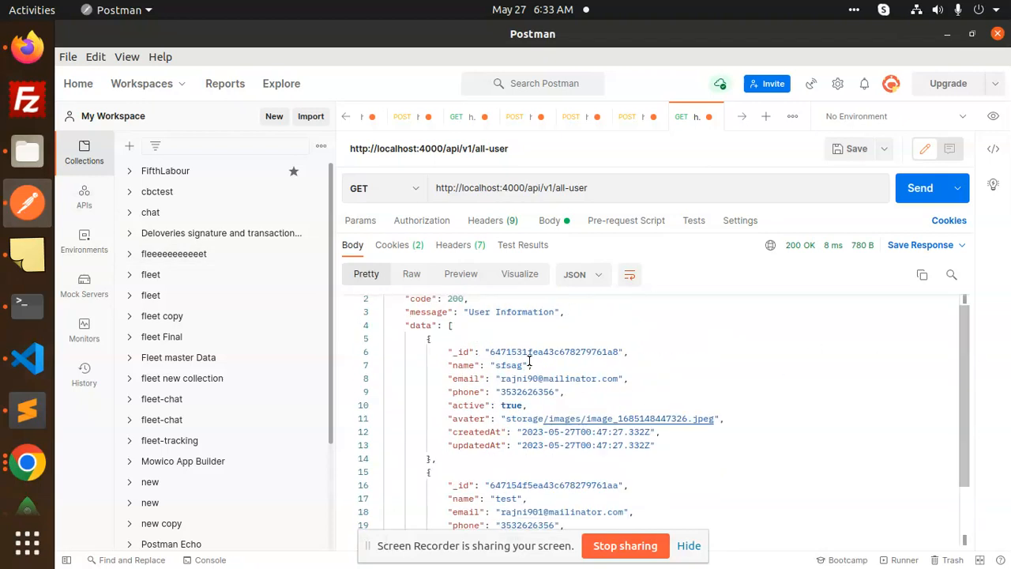
double_click(554, 352)
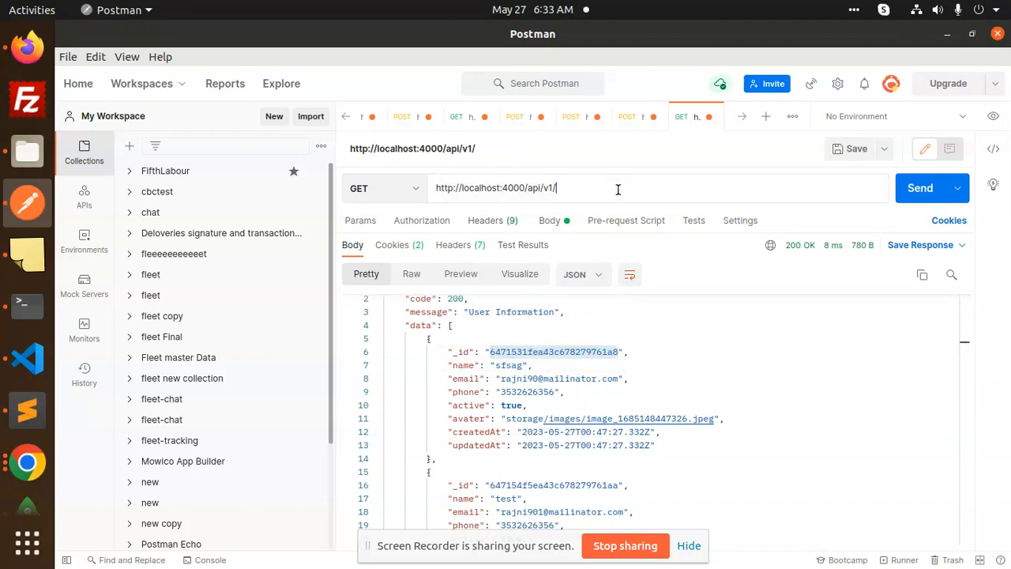
text(single)
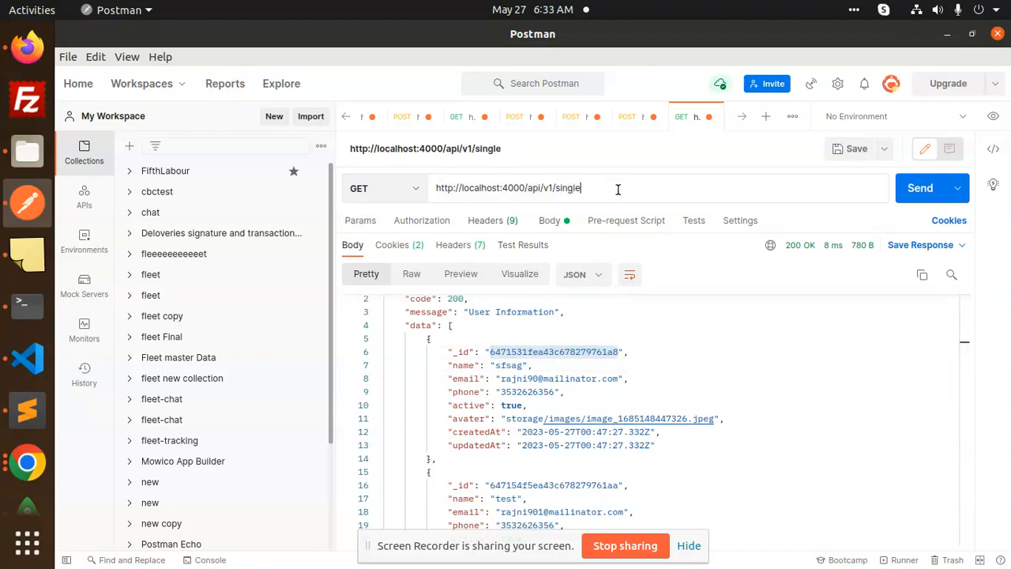
text(-user)
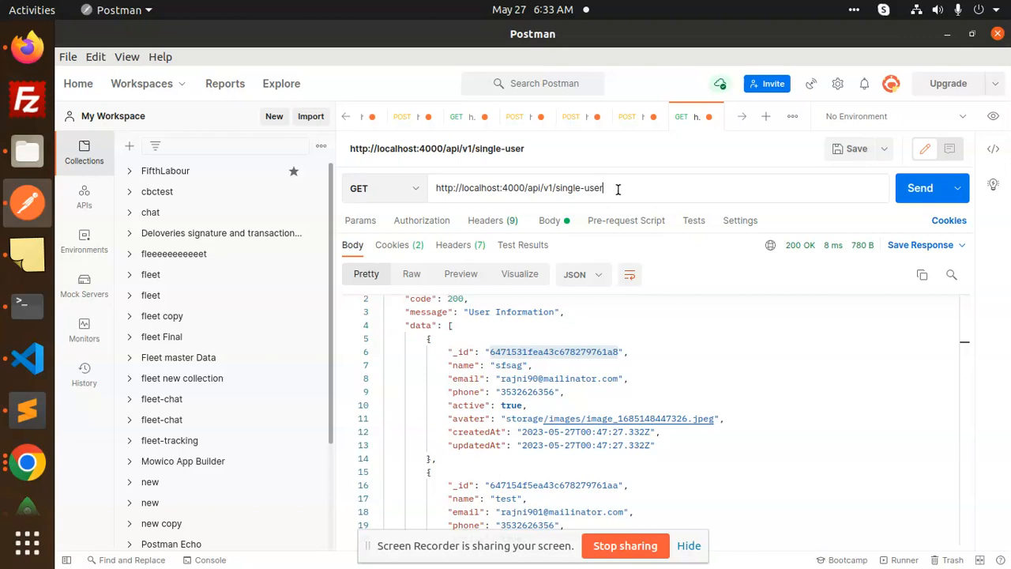
text(/6471531fea43c678279761a8)
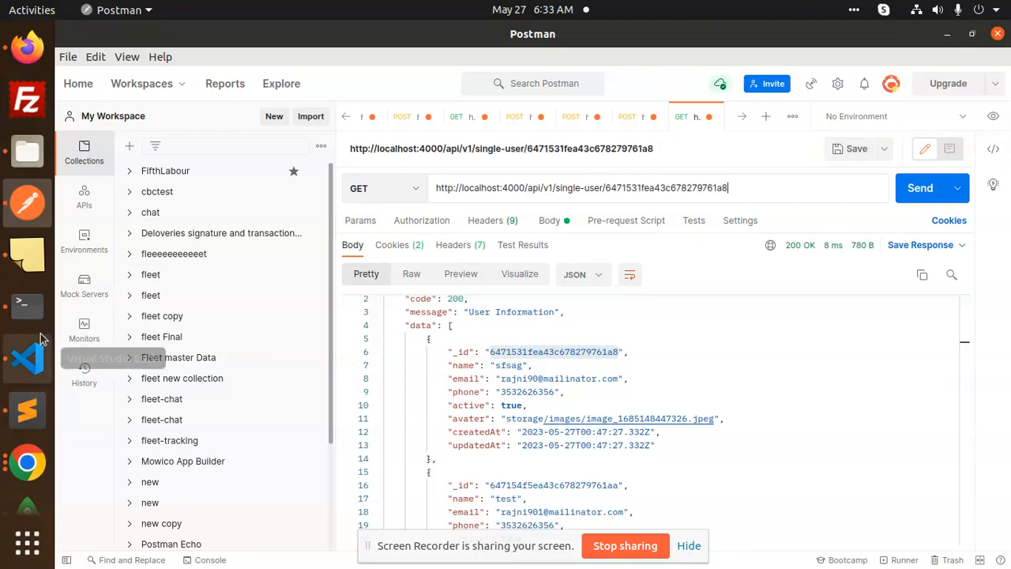
Step: Send the single-user request and open the returned port-5000 image URL, which fails to load
click(28, 358)
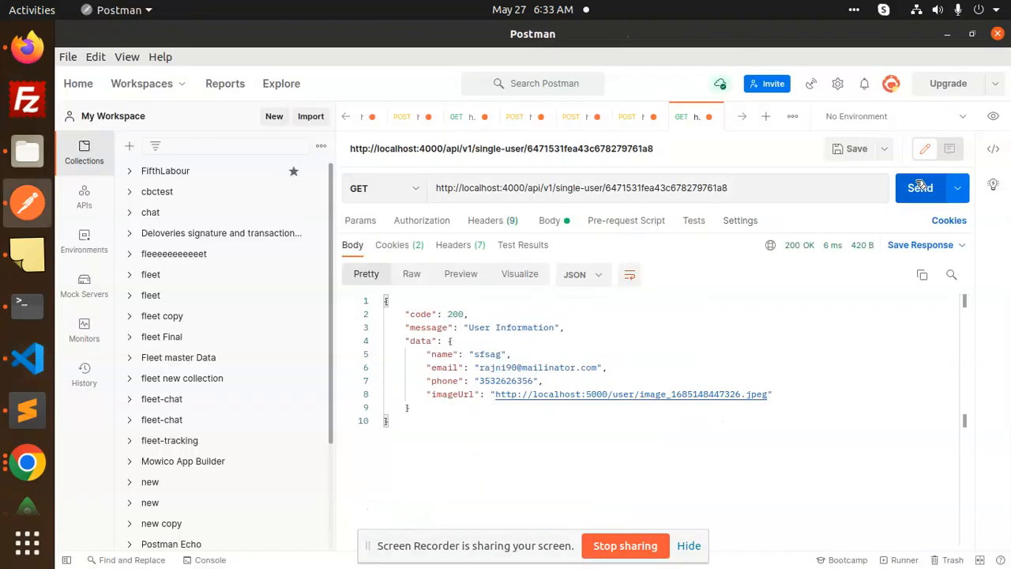
mouse_move(656, 394)
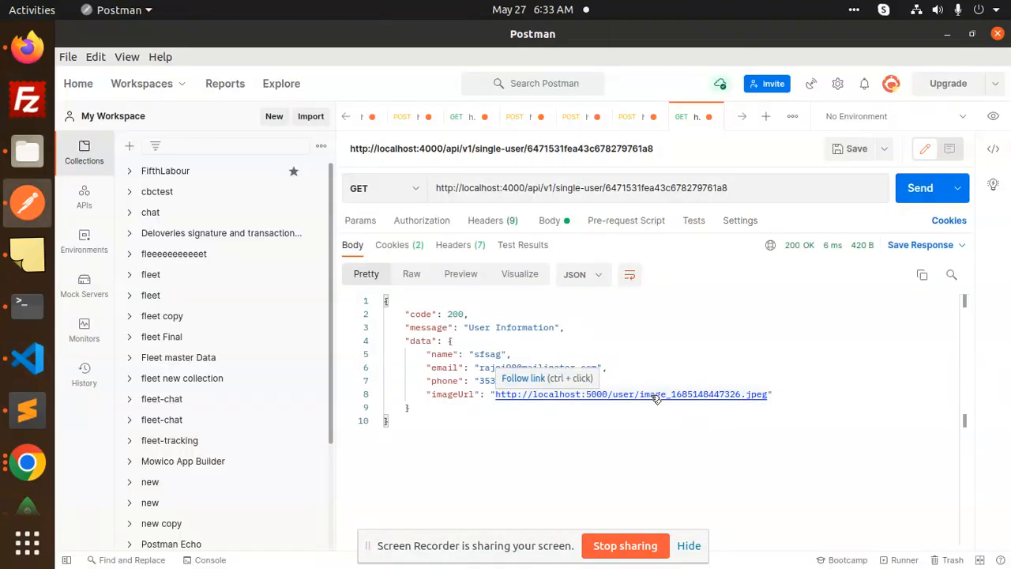
mouse_move(541, 399)
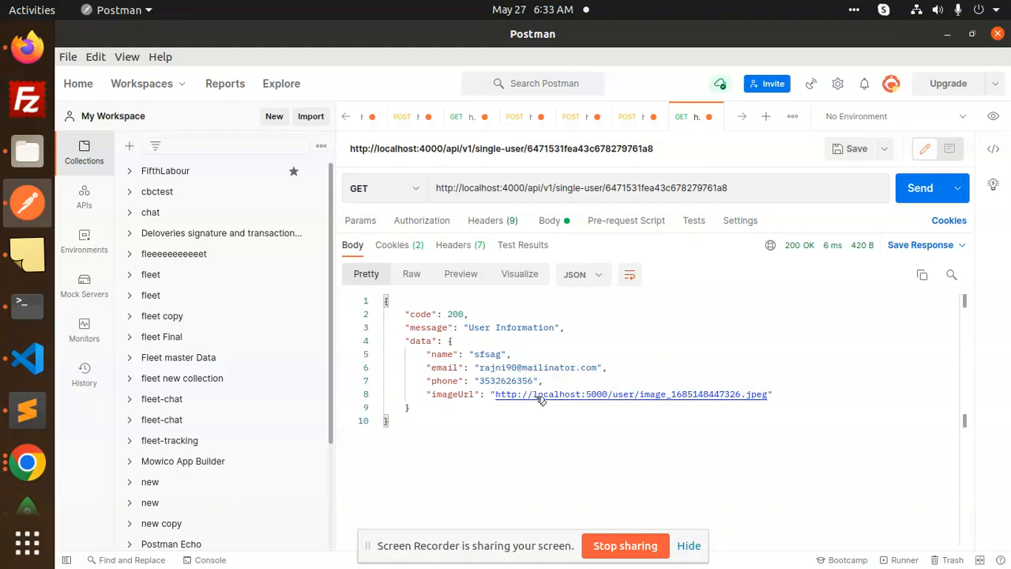
click(630, 394)
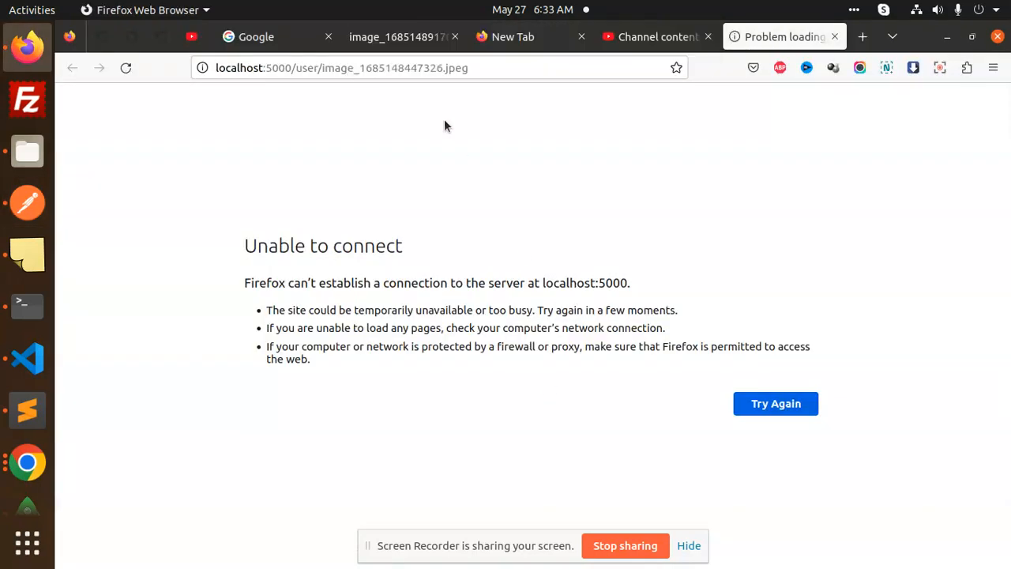
click(341, 68)
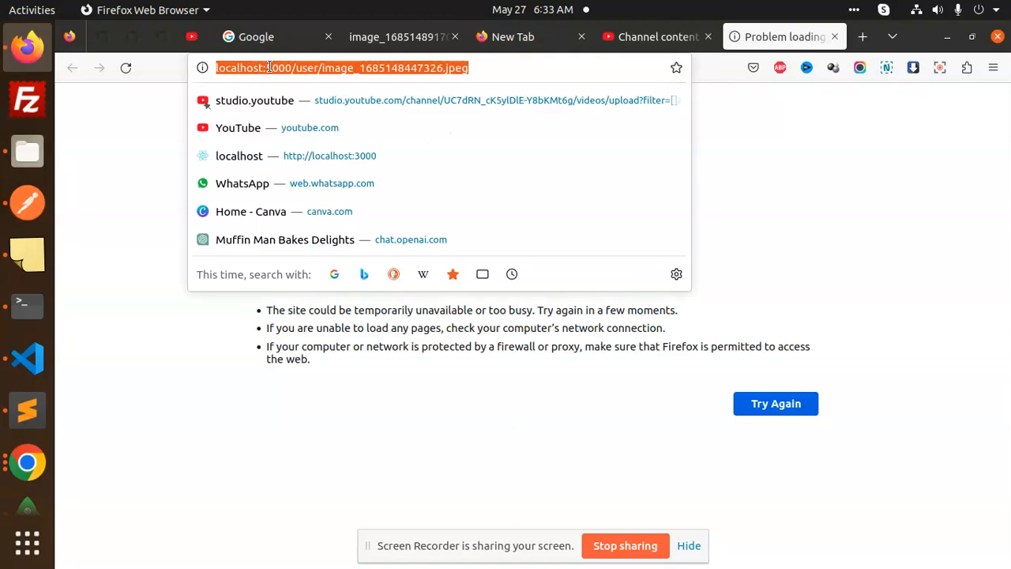
click(26, 358)
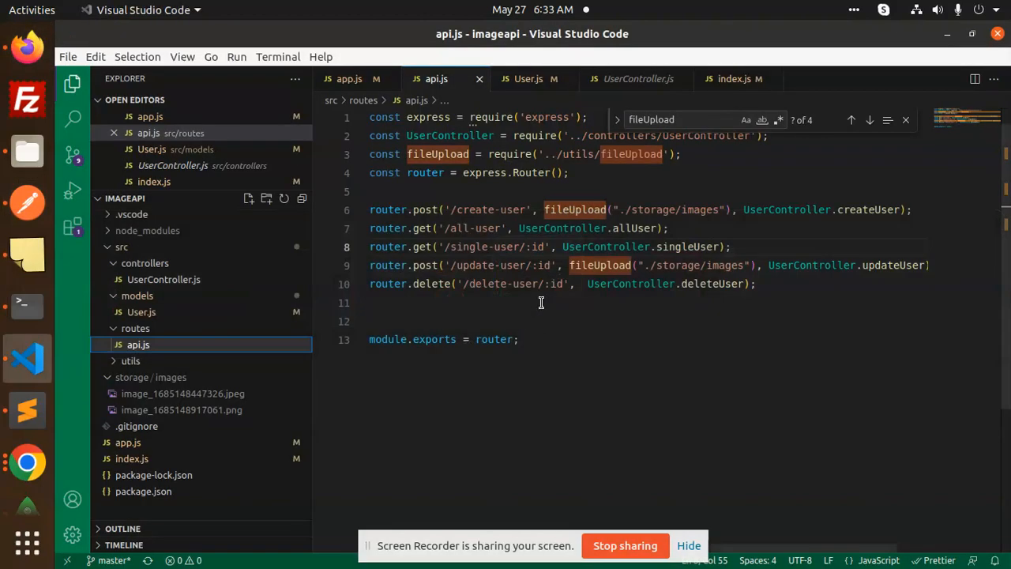
mouse_move(702, 274)
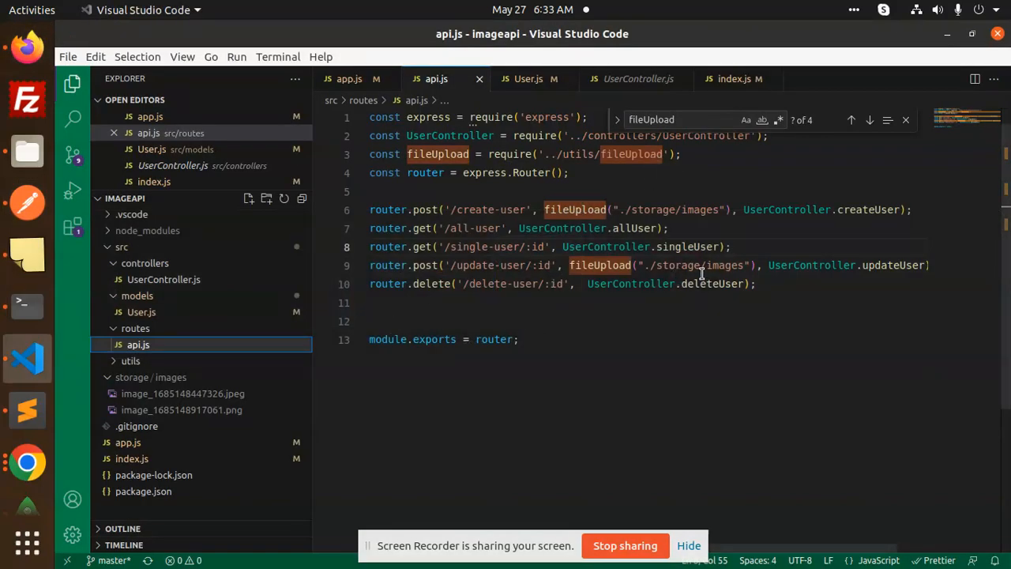
Step: Change the imageUrl port from 5000 to 4000 in UserController.js and save it
click(637, 78)
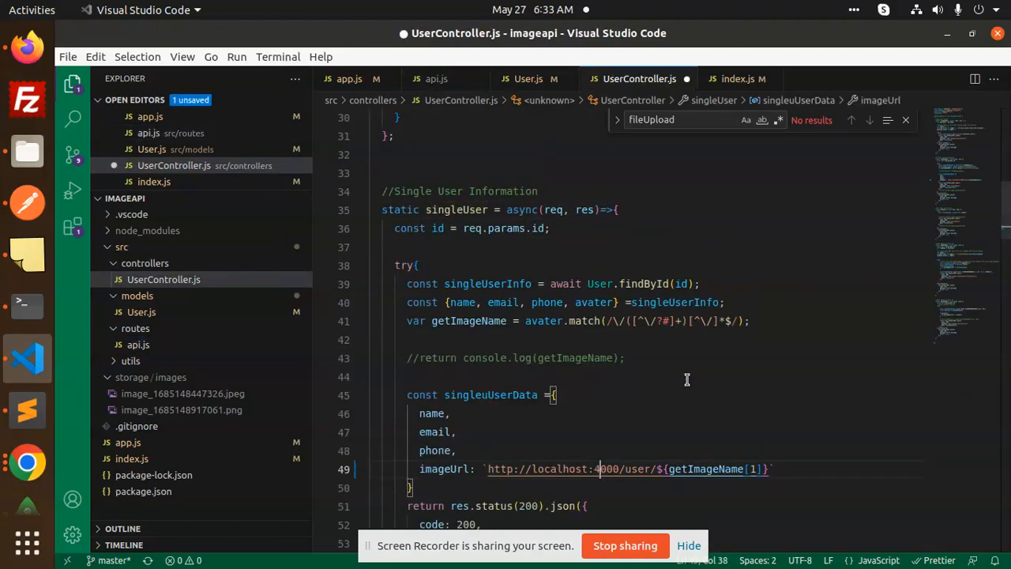
key(ctrl+s)
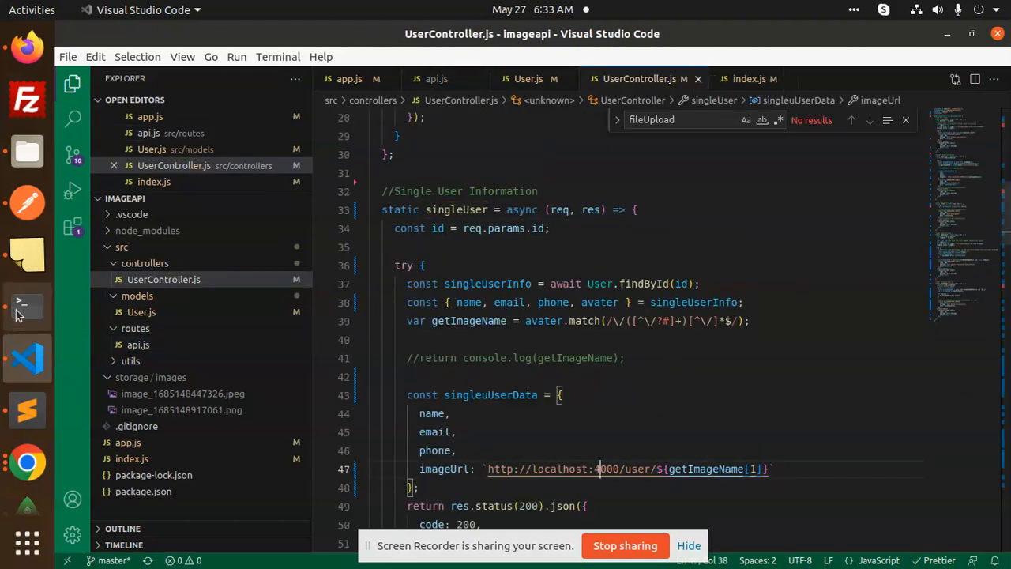
click(27, 306)
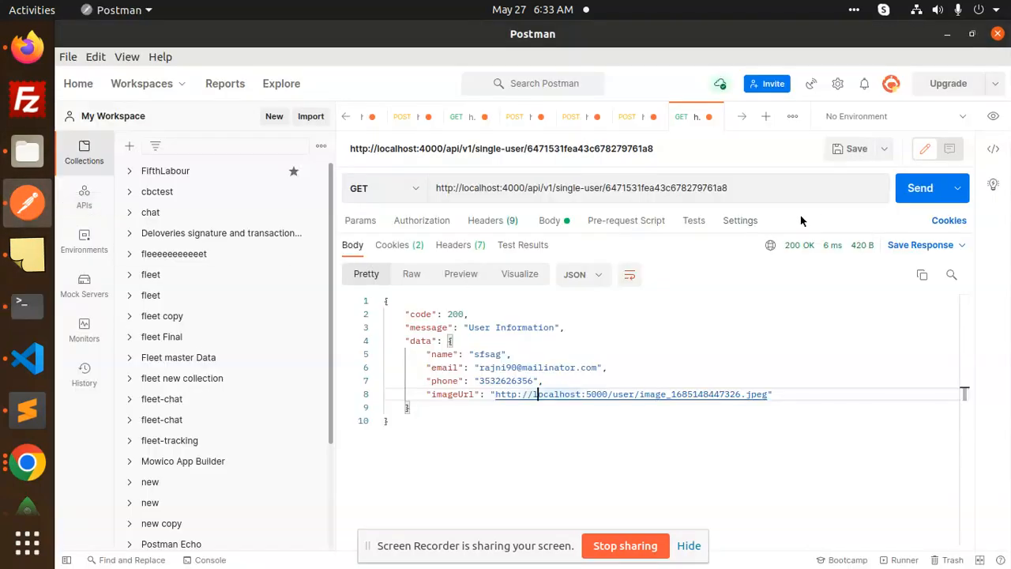
Step: Open the returned port-4000 imageUrl link in Firefox to view the user's avatar
right_click(628, 394)
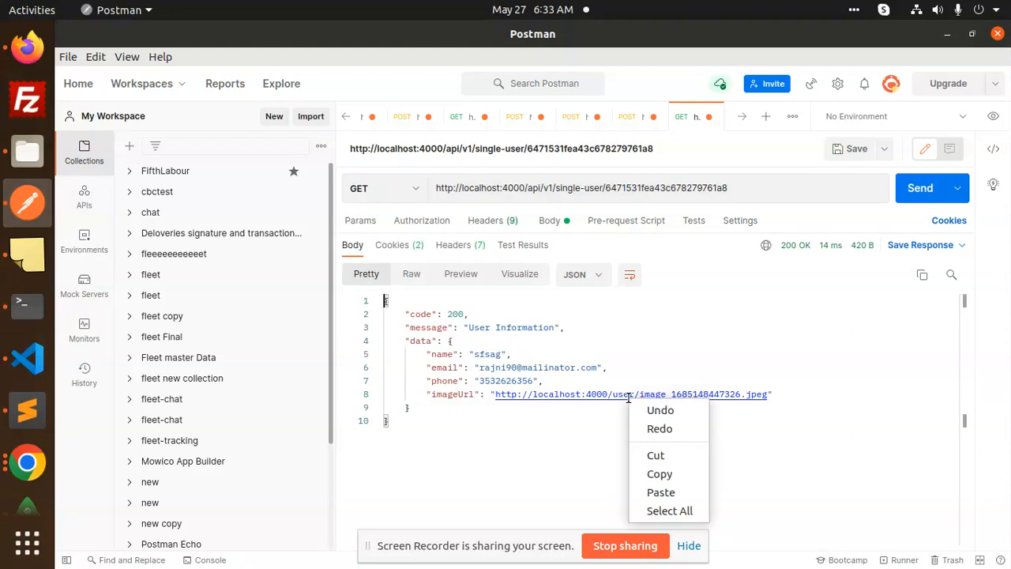
click(630, 395)
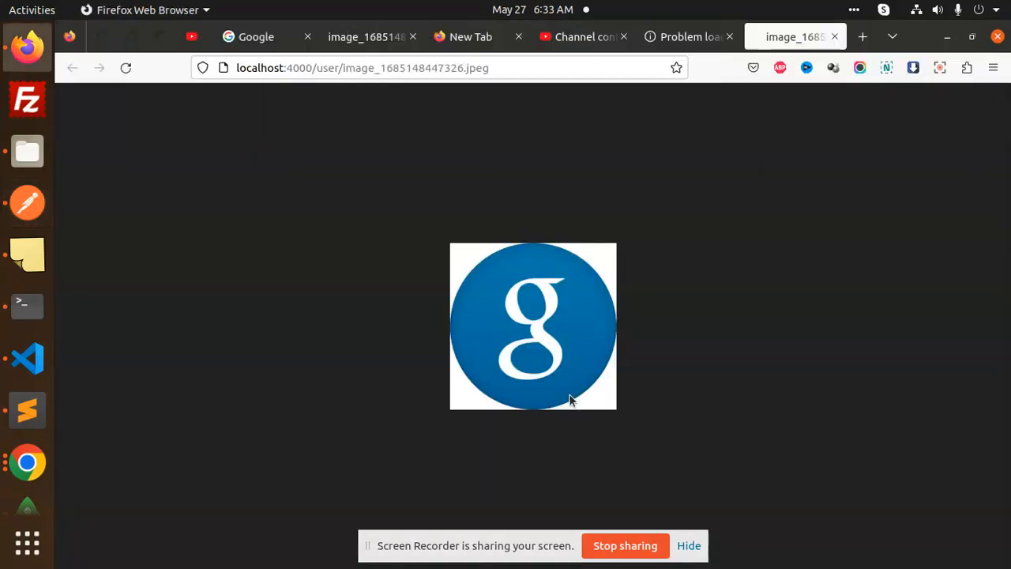
mouse_move(557, 310)
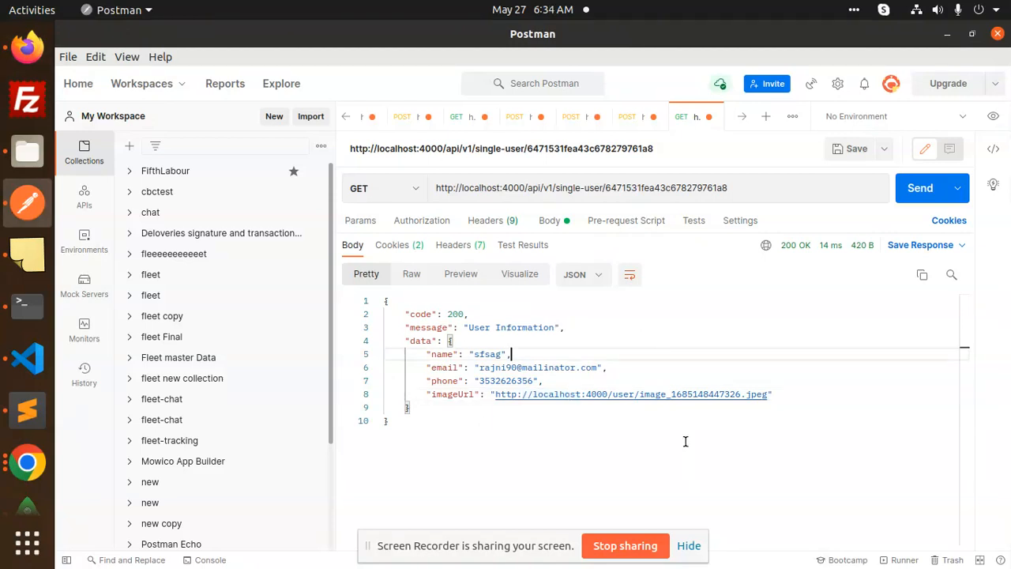
mouse_move(27, 358)
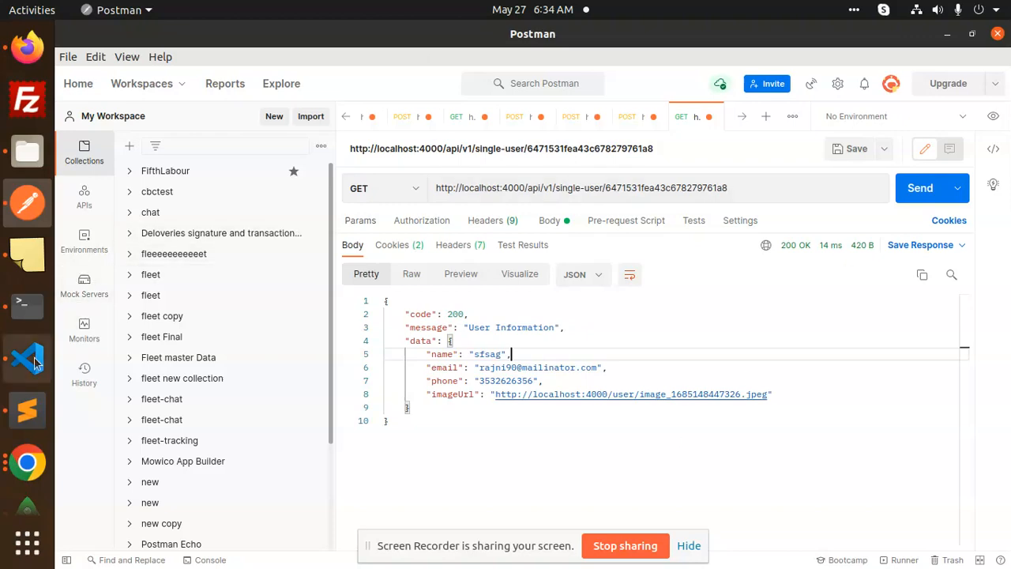
Step: Return to UserController.js and scroll through singleUser showing the port-4000 image URL
click(27, 358)
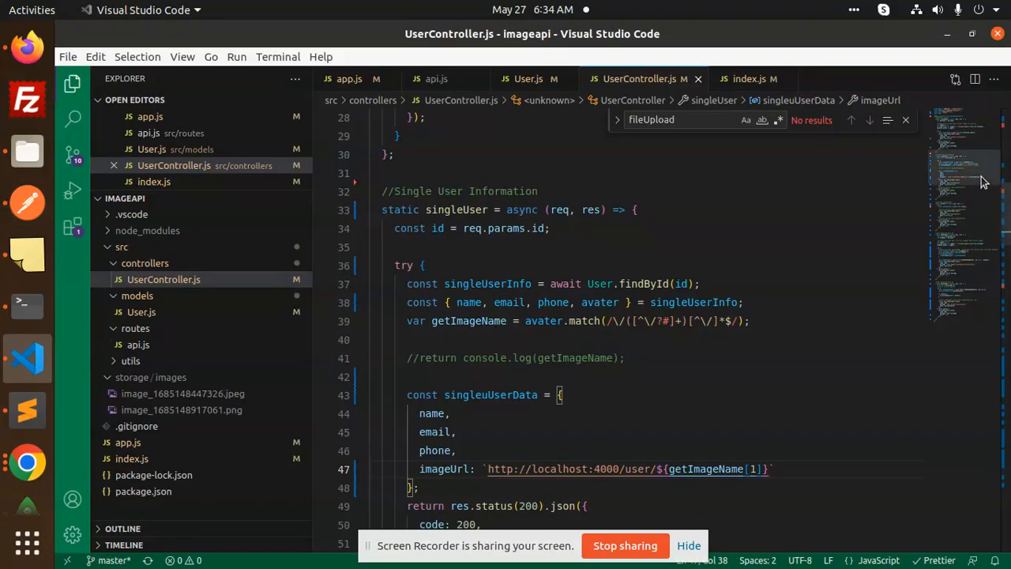
scroll(down, 3)
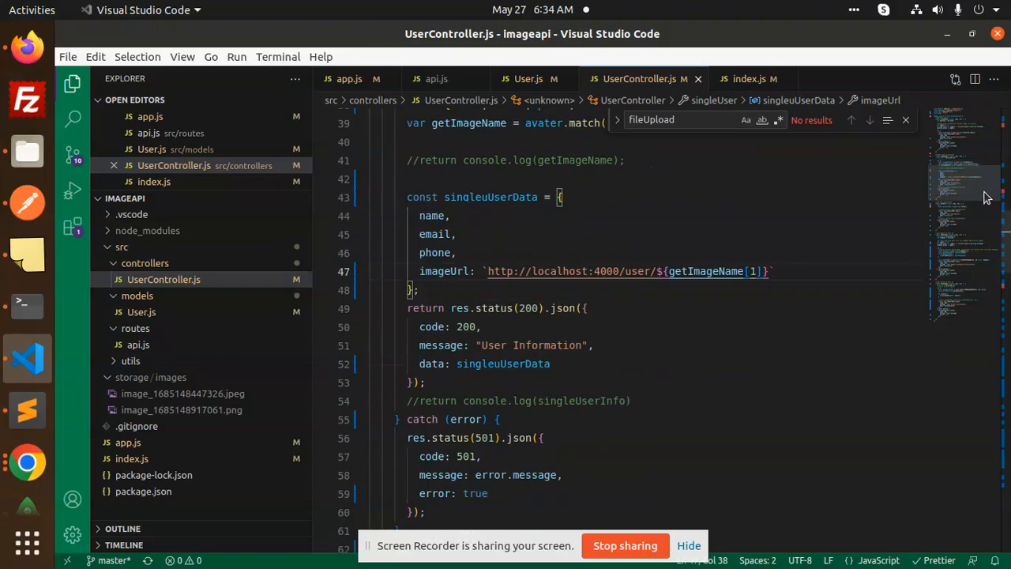
scroll(down, 3)
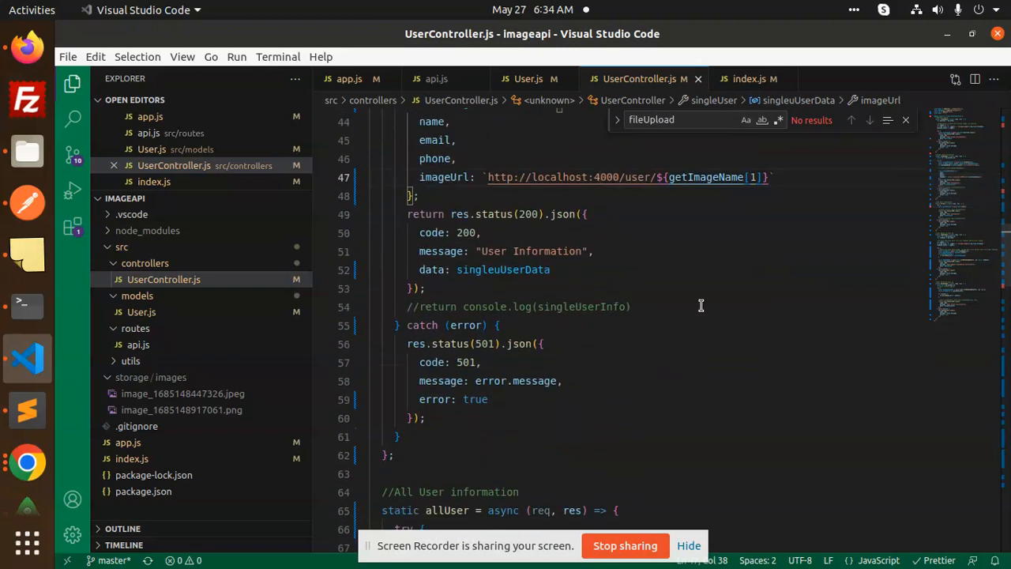